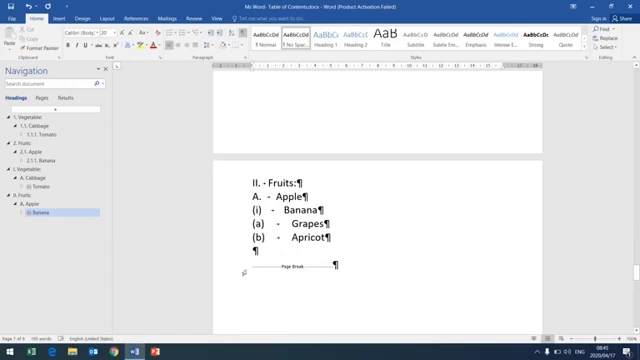
Step: Scroll down past the page break to the blank final page
scroll(down, 3)
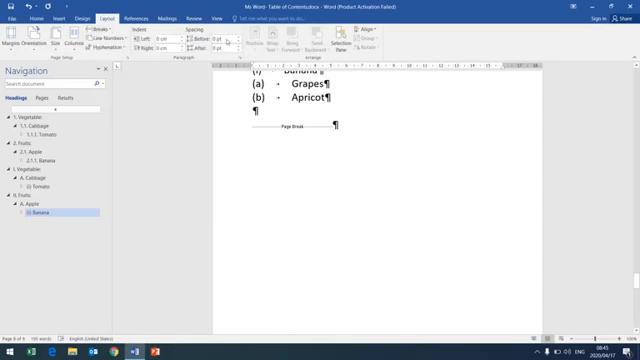
scroll(down, 3)
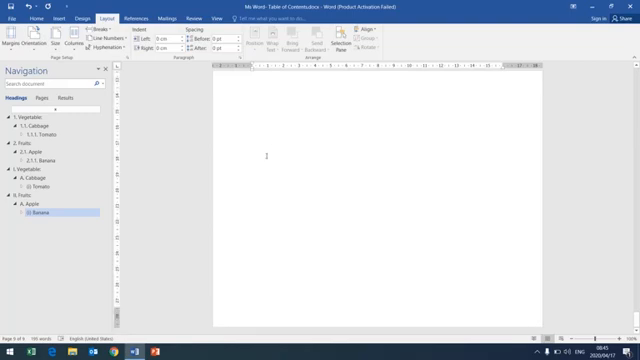
scroll(down, 3)
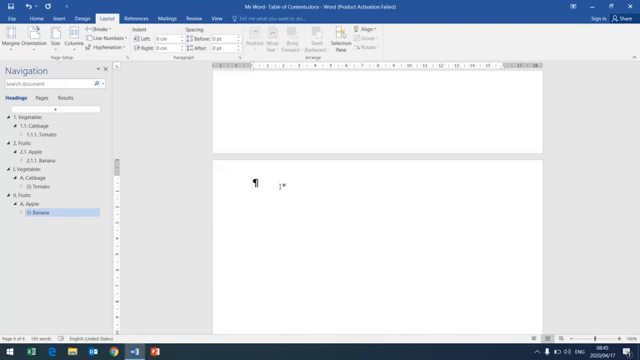
Step: Type the heading 'Index' at the top of the new blank page
text(Inde)
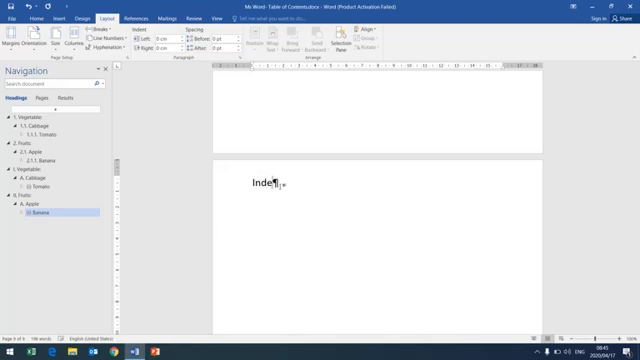
text(x)
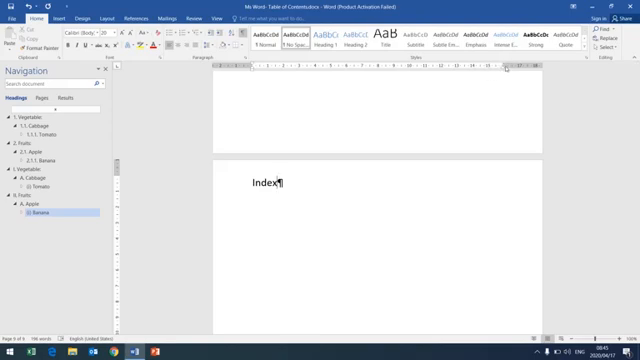
mouse_move(513, 72)
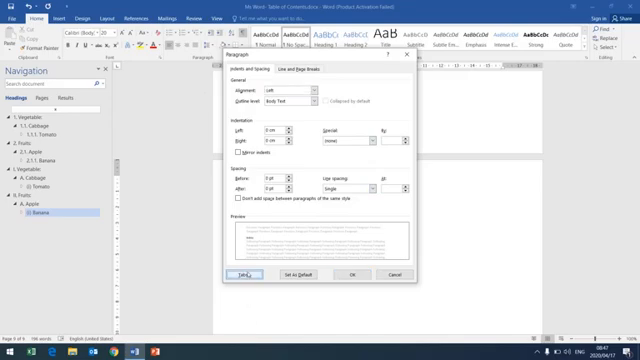
Step: Add a right-aligned 14 cm tab stop to the Index line
click(249, 274)
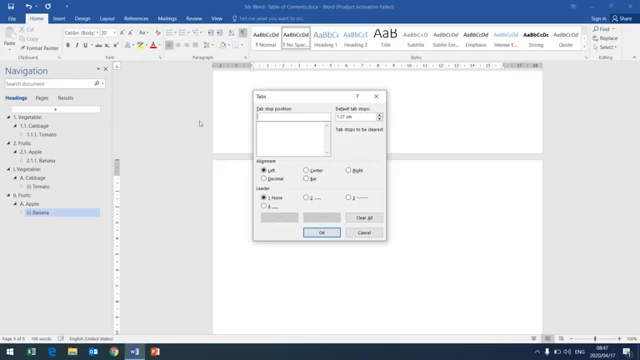
text(4)
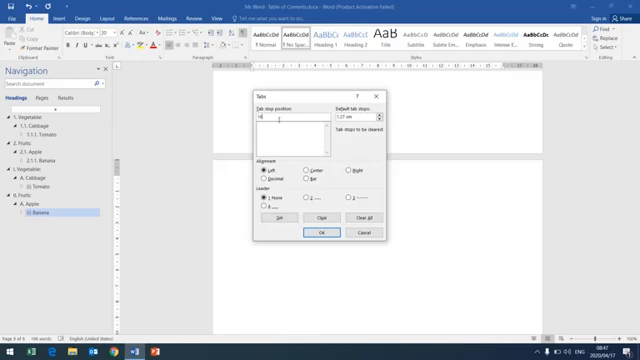
text(14 cm)
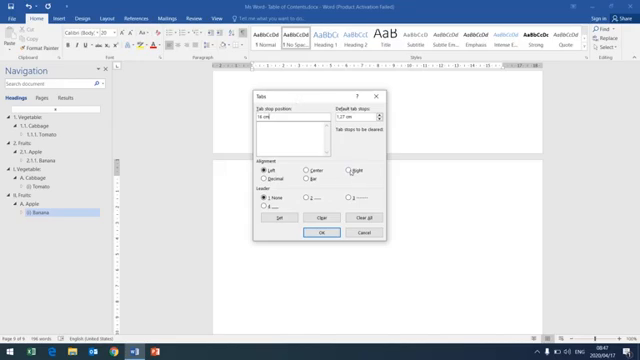
click(349, 161)
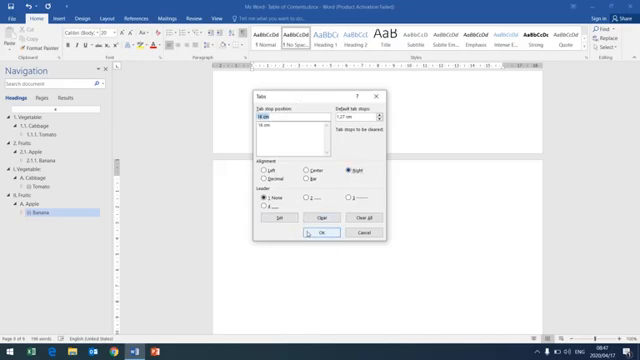
click(315, 233)
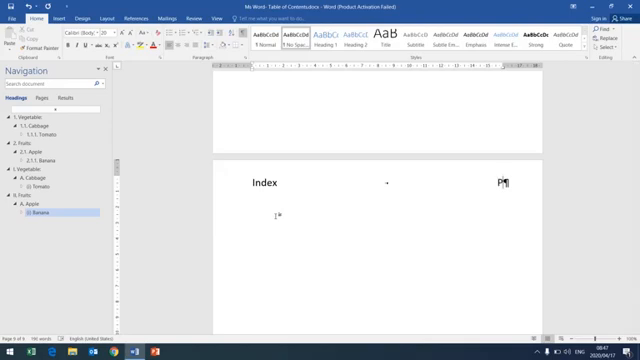
Step: Add 'Page Number' at the right tab stop after 'Index'
text(a)
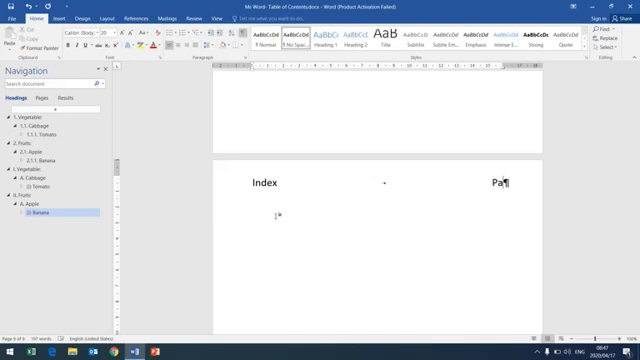
text(ge)
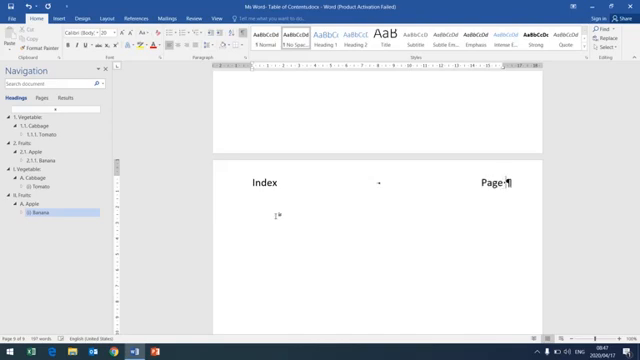
text(Number)
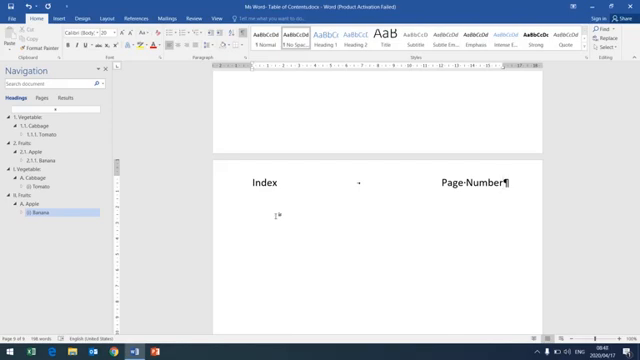
Step: Insert blank paragraphs beneath the 'Index … Page Number' line
key(enter)
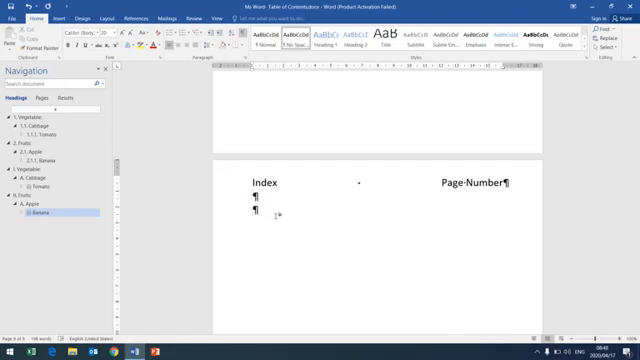
key(enter)
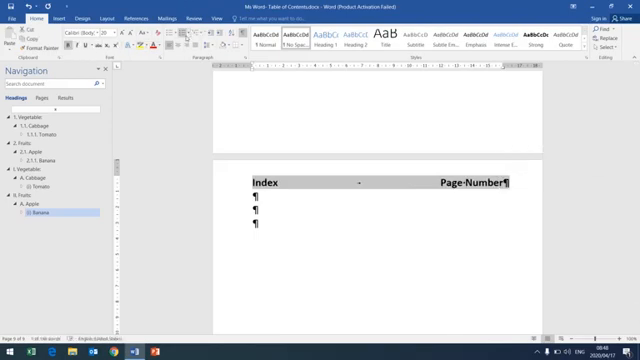
Step: Open the Change Case options for the 'Index … Page Number' heading
click(171, 34)
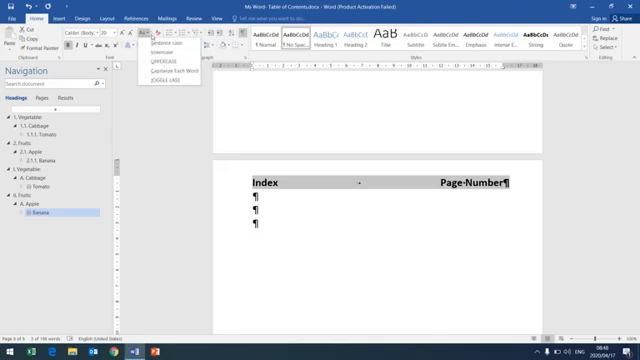
mouse_move(168, 61)
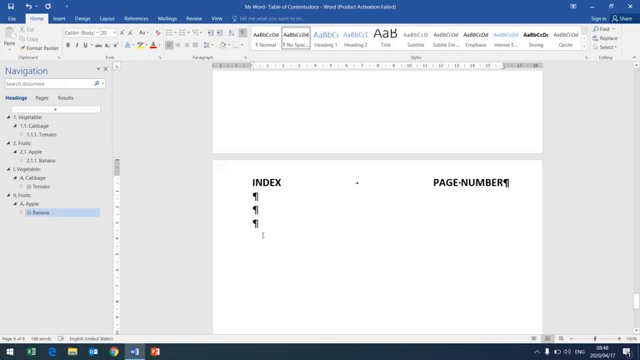
mouse_move(258, 237)
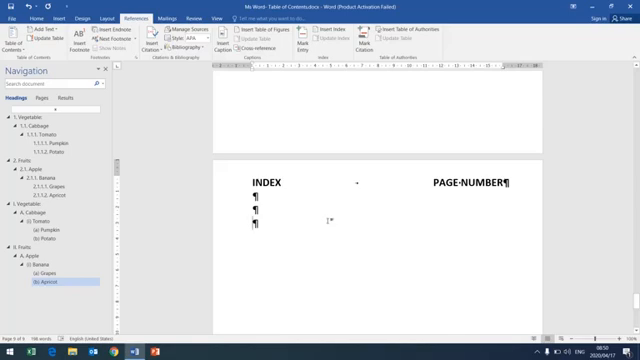
Step: Scroll down toward the Vegetable heading on the Multi-level page
scroll(down, 3)
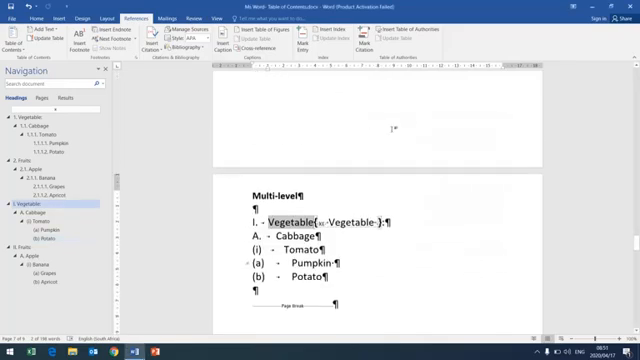
Step: Scroll through the document to the Table of Contents page
scroll(down, 3)
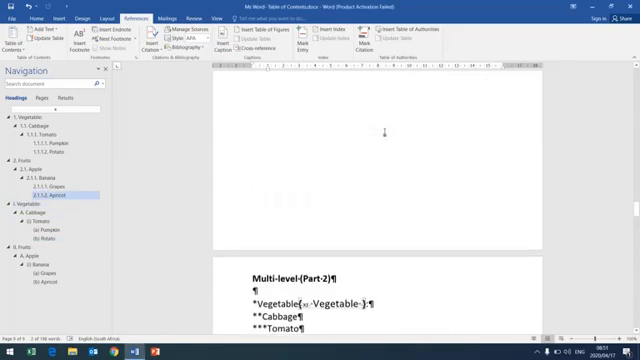
scroll(down, 3)
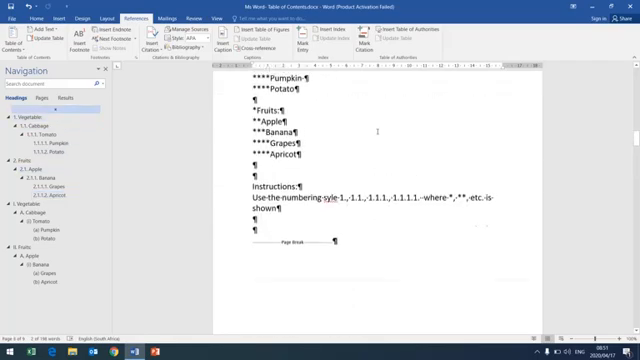
scroll(down, 3)
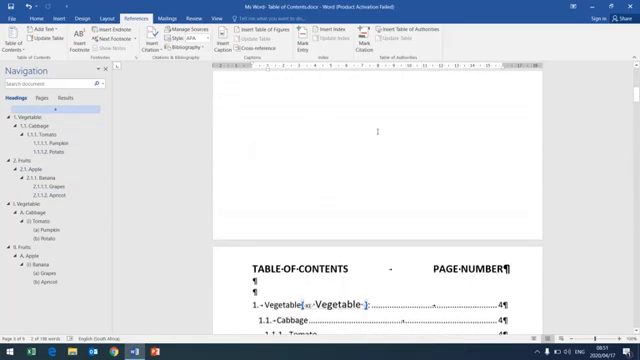
scroll(down, 3)
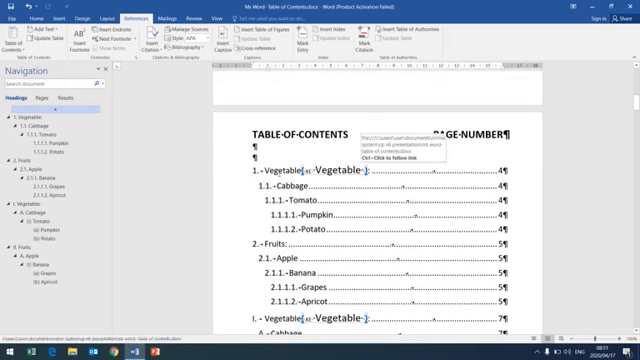
scroll(down, 3)
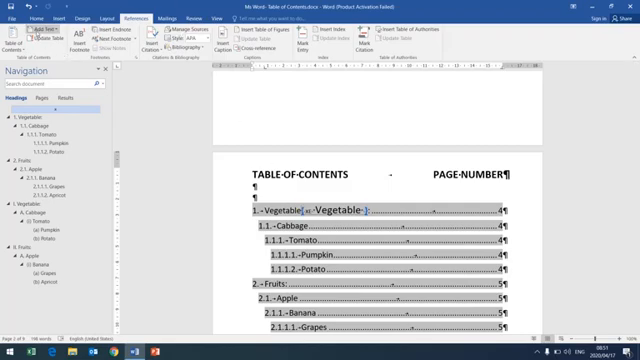
Step: Switch to the Home ribbon and scroll to the Vegetable, Cabbage, Tomato Multi-level page
click(33, 17)
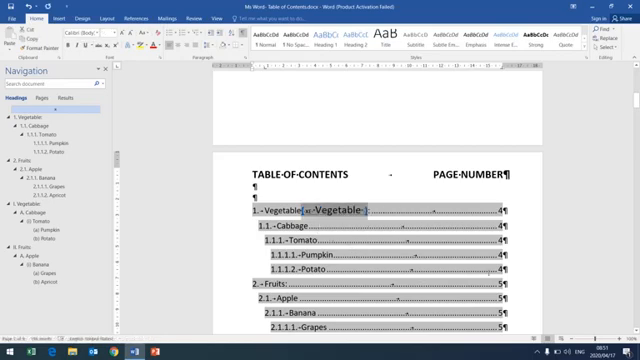
scroll(down, 3)
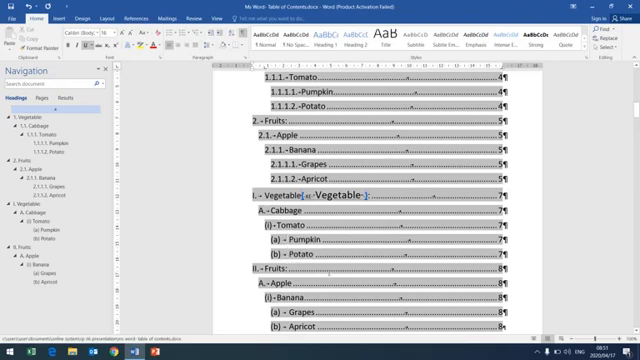
scroll(down, 3)
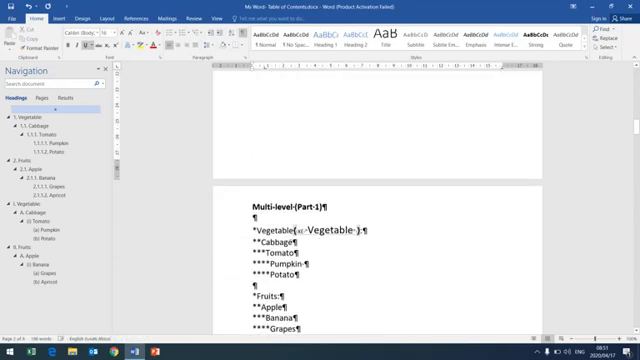
scroll(down, 3)
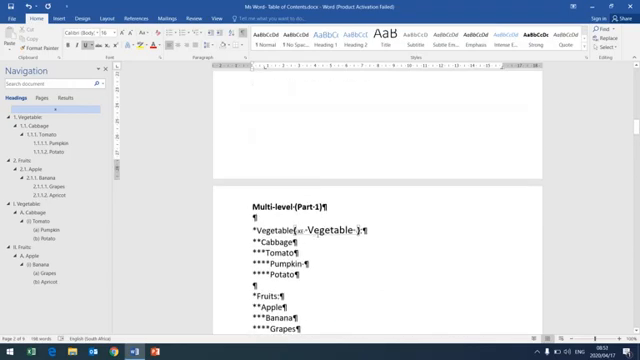
scroll(down, 3)
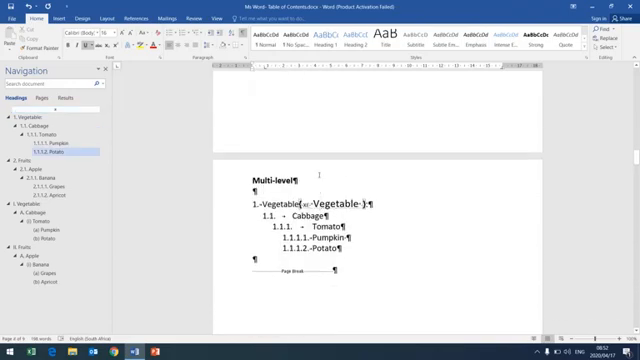
Step: Mark 'Fruits' as an index entry and close the Mark Index Entry dialog
scroll(down, 3)
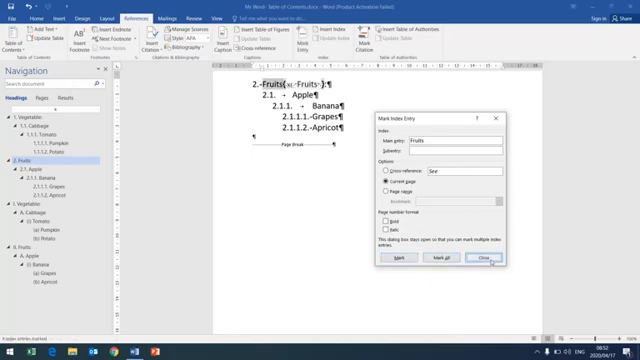
click(488, 262)
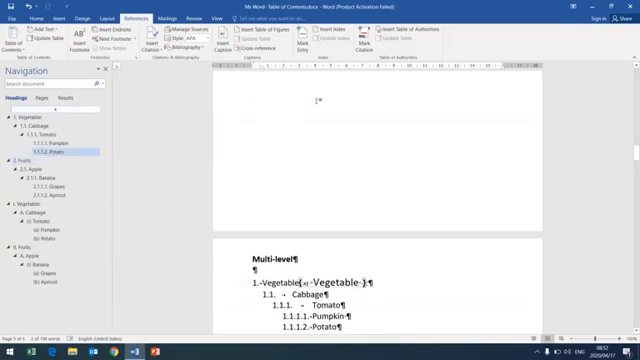
Step: Scroll down to the Multi-level (Part-1) page showing the Fruits index entry
scroll(down, 3)
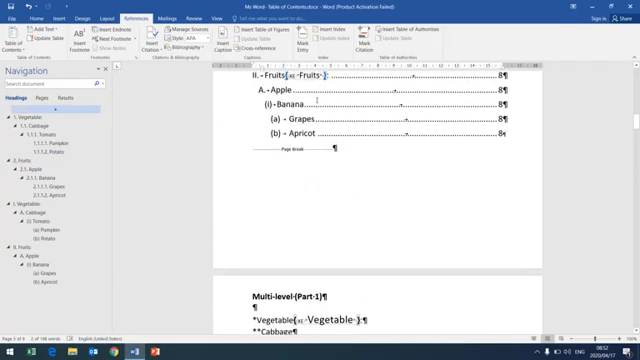
scroll(down, 3)
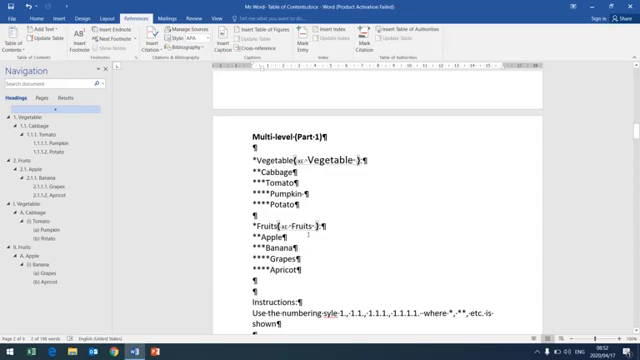
scroll(down, 3)
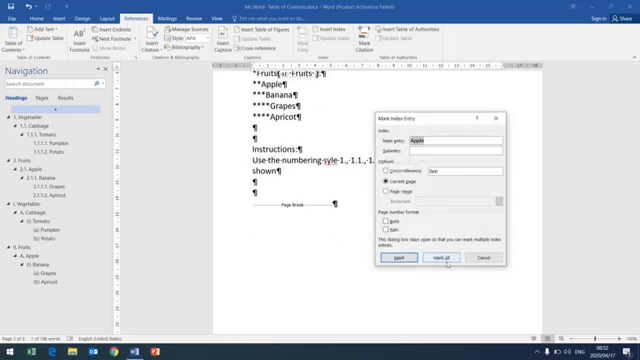
Step: Mark Apple as a main index entry and close the Mark Index Entry dialog
click(396, 257)
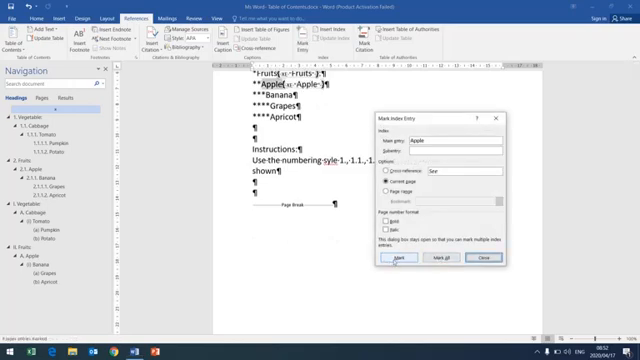
click(482, 258)
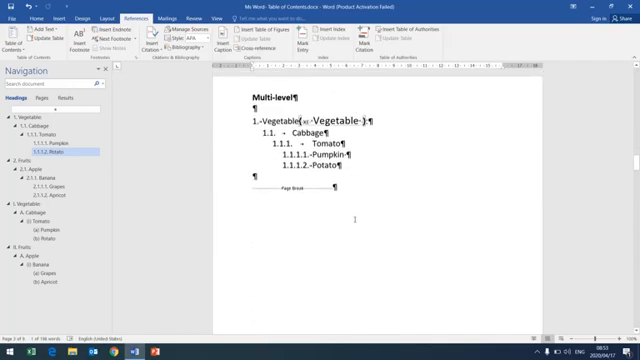
Step: Scroll down and mark Grapes as an index entry
scroll(down, 3)
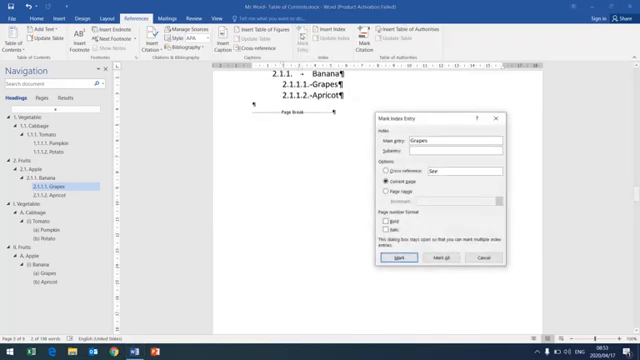
click(445, 258)
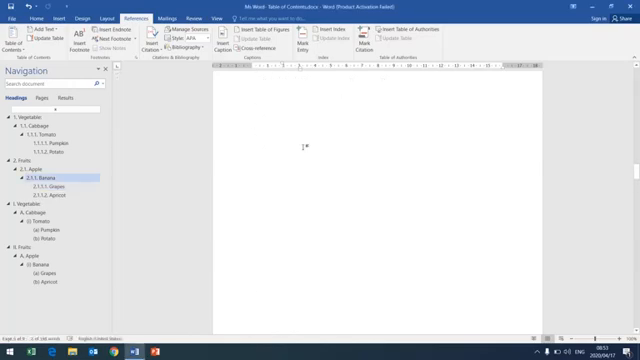
text(The lesson on multilevel numbering)
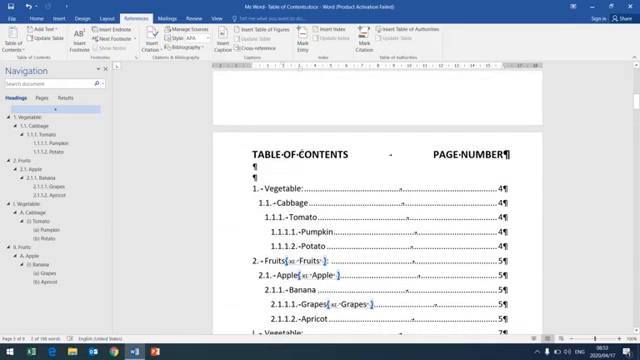
scroll(down, 3)
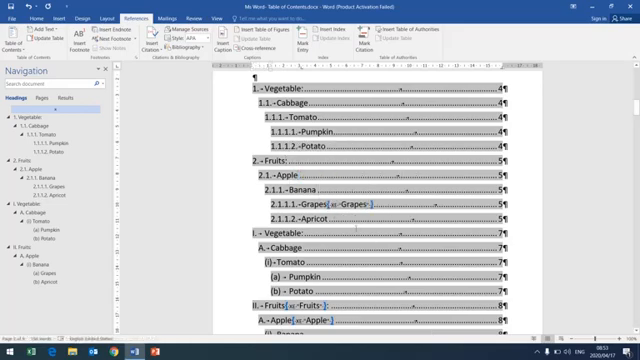
scroll(down, 3)
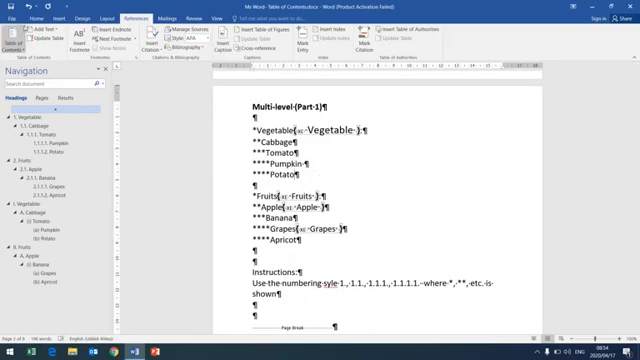
Step: Switch to the Index document and scroll down its page
click(20, 12)
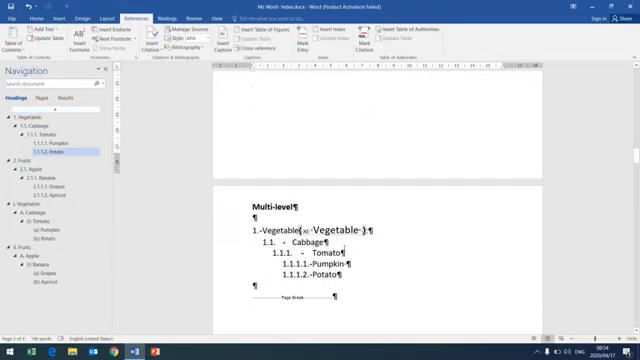
scroll(down, 3)
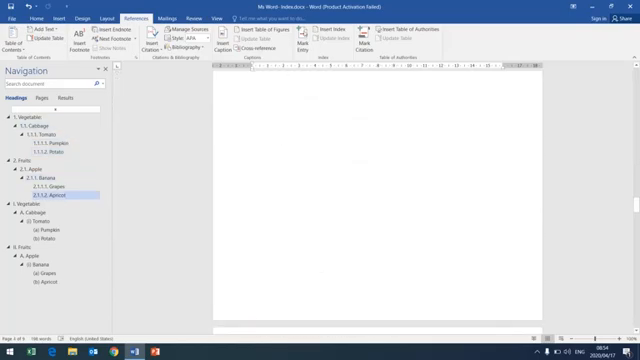
mouse_move(327, 40)
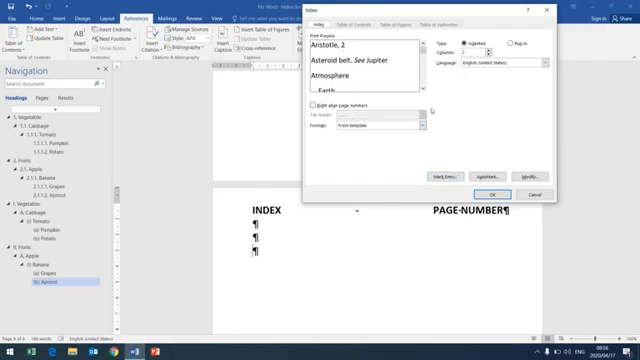
Step: Right-align index page numbers with dotted leader and set Columns to 2
click(310, 104)
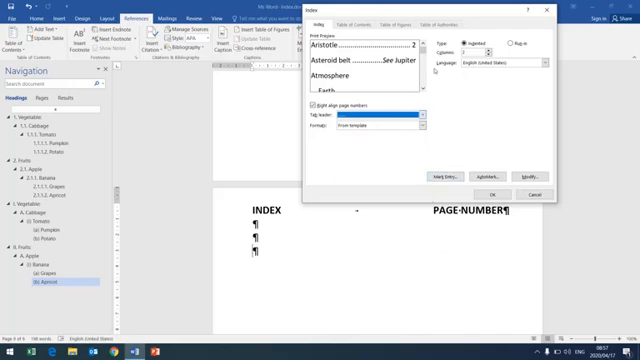
mouse_move(368, 133)
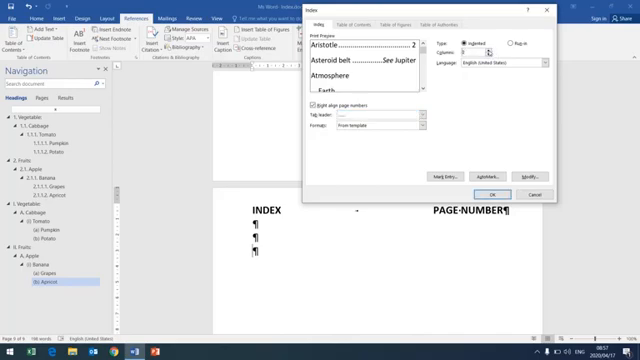
click(489, 49)
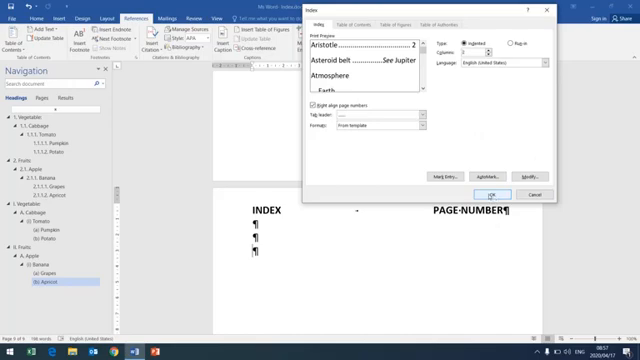
Step: Insert the two-column index below the INDEX heading, then go to the Home tab
click(504, 192)
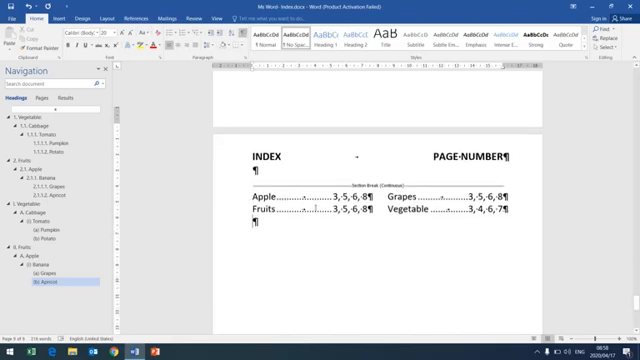
scroll(down, 3)
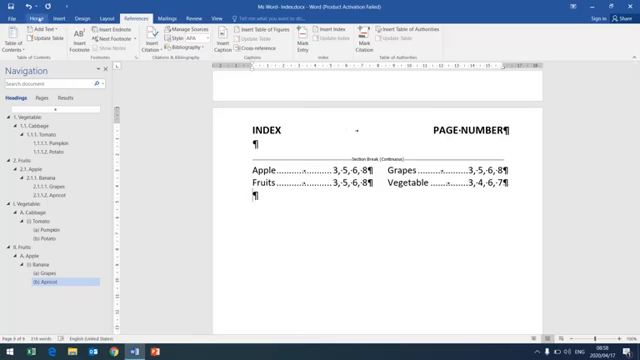
click(35, 16)
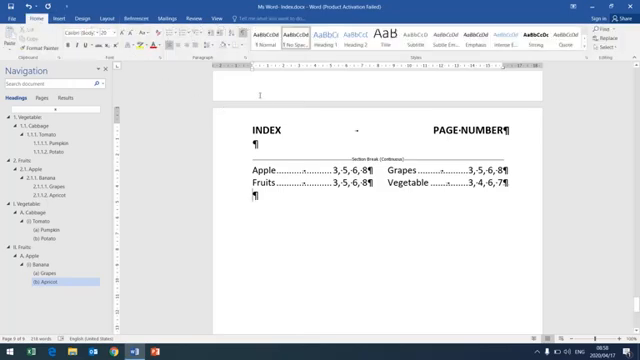